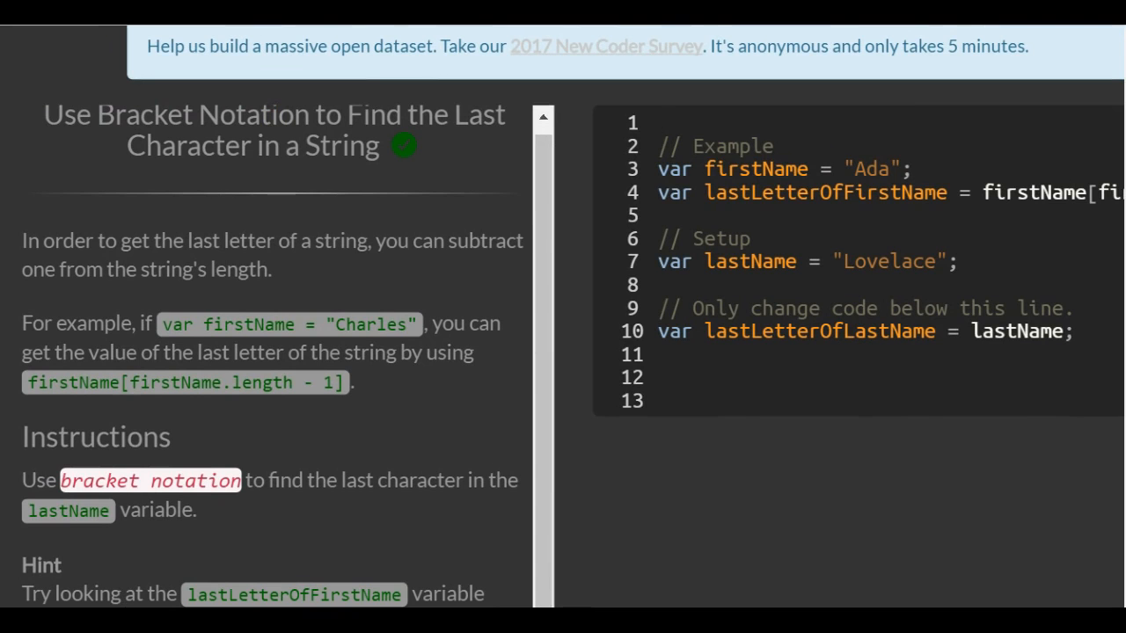
# - Type lastName[lastName.length - 1]; as the value of lastLetterOfLastName on line 10
pyautogui.scroll(-3)
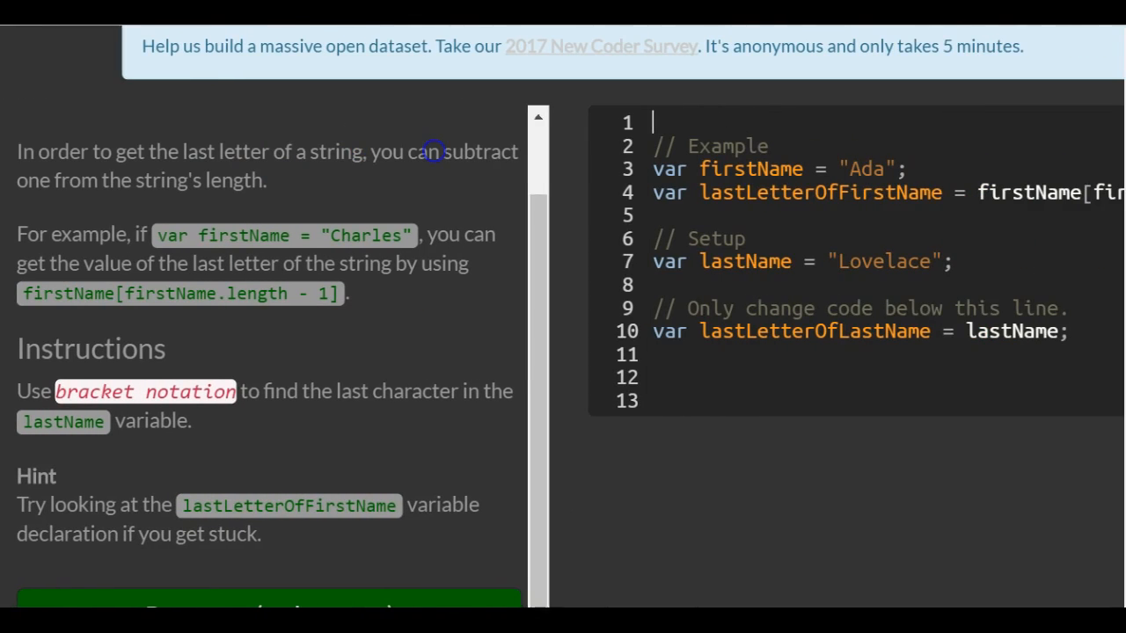
pyautogui.scroll(-3)
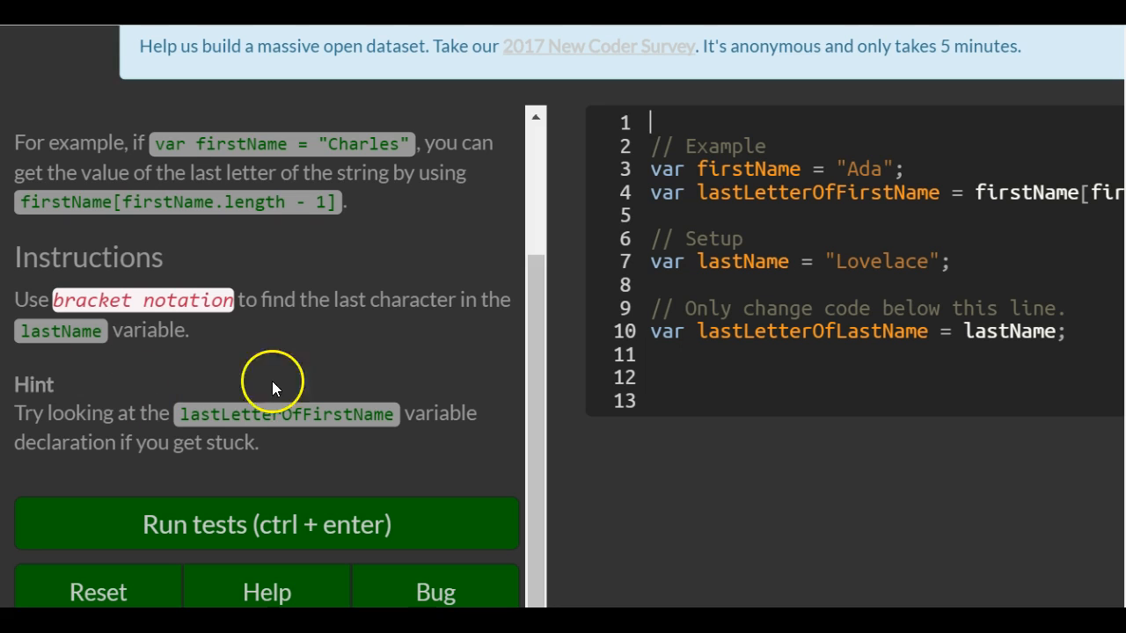
pyautogui.moveTo(77, 198)
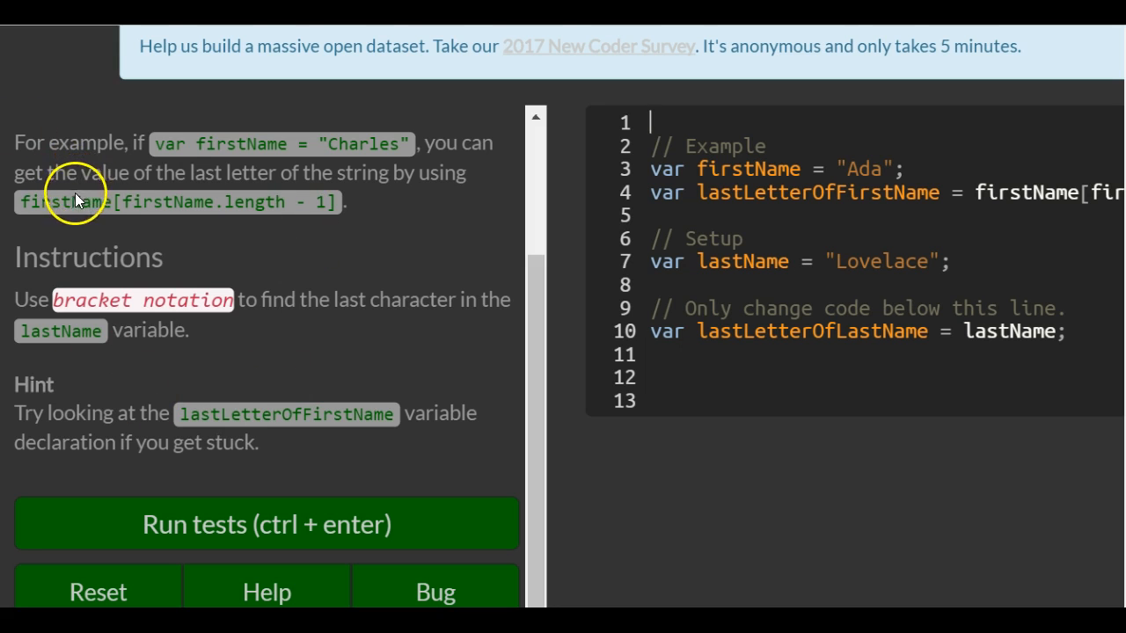
pyautogui.moveTo(222, 222)
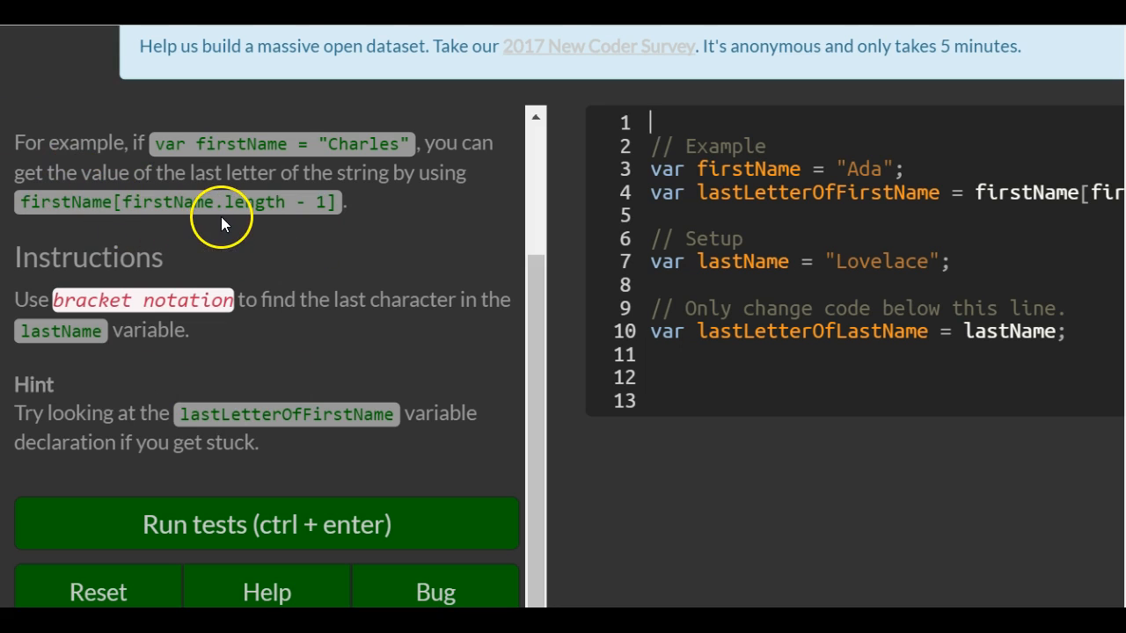
pyautogui.moveTo(345, 211)
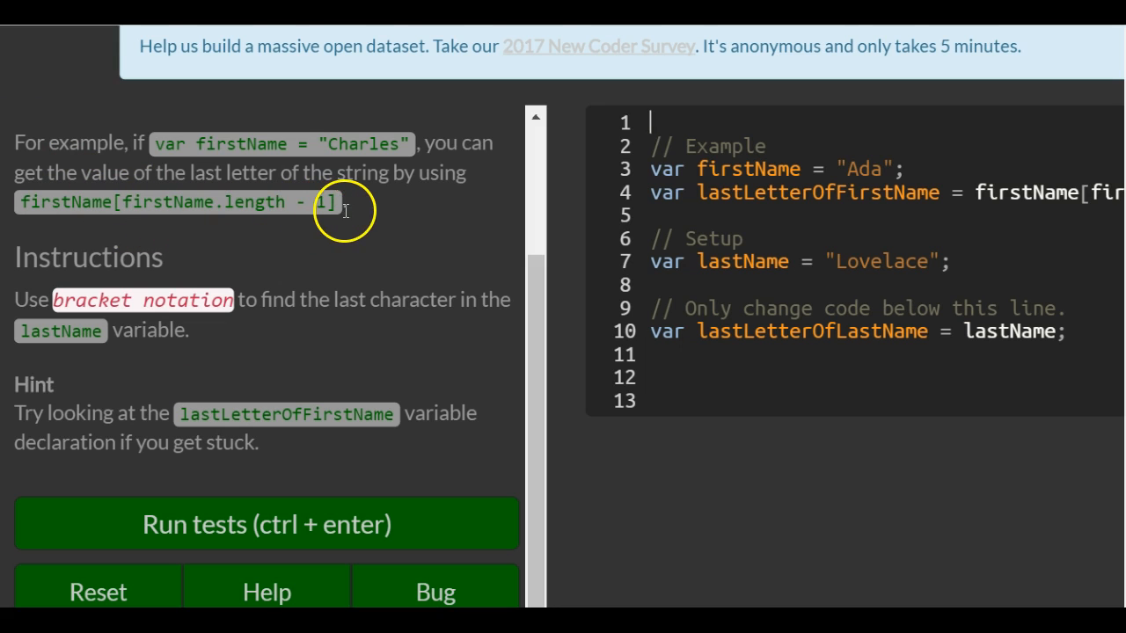
pyautogui.moveTo(22, 282)
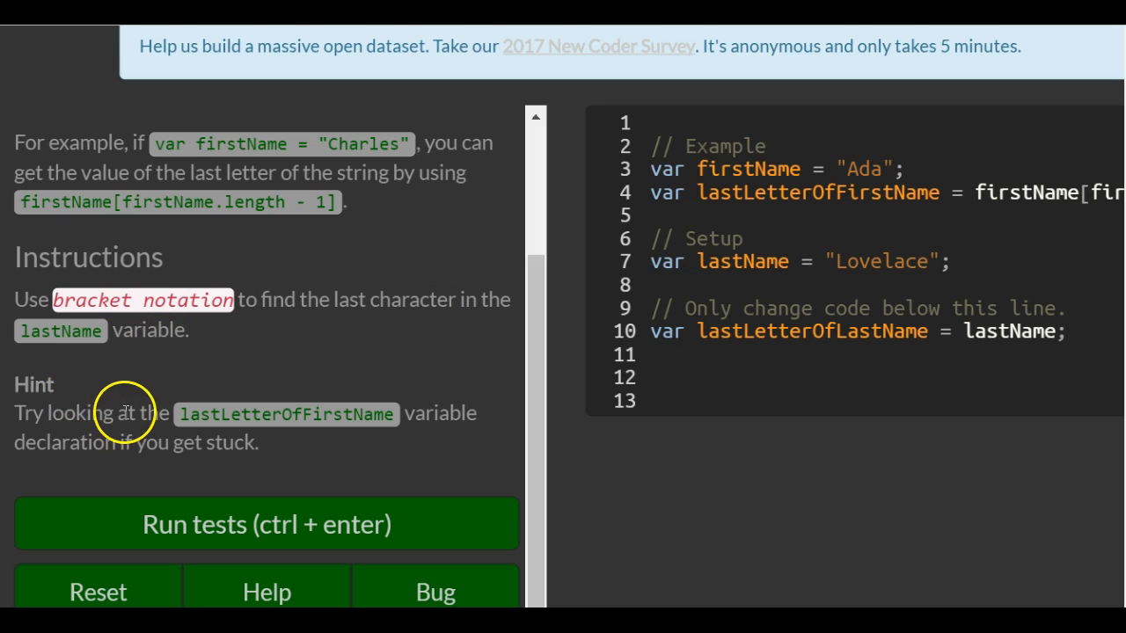
pyautogui.click(649, 122)
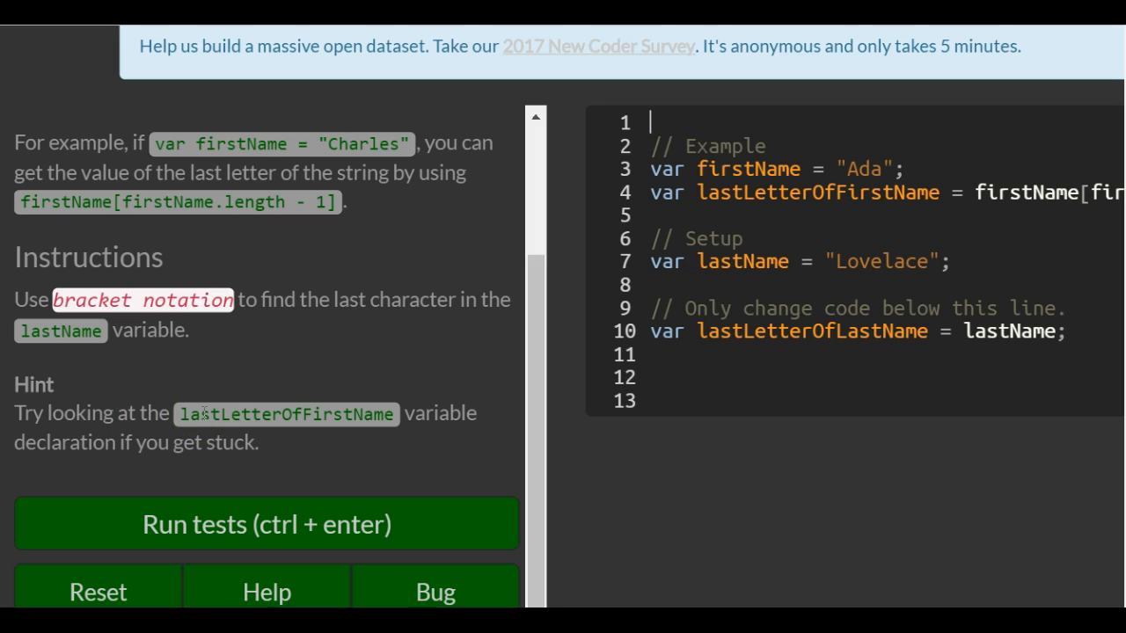
pyautogui.moveTo(567, 462)
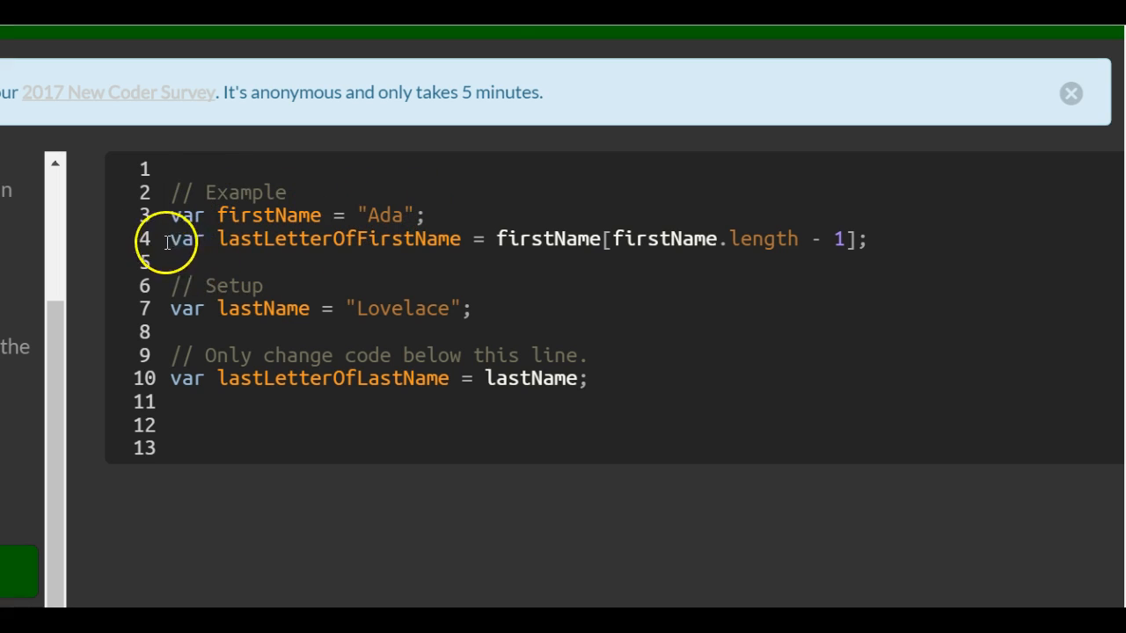
pyautogui.moveTo(365, 234)
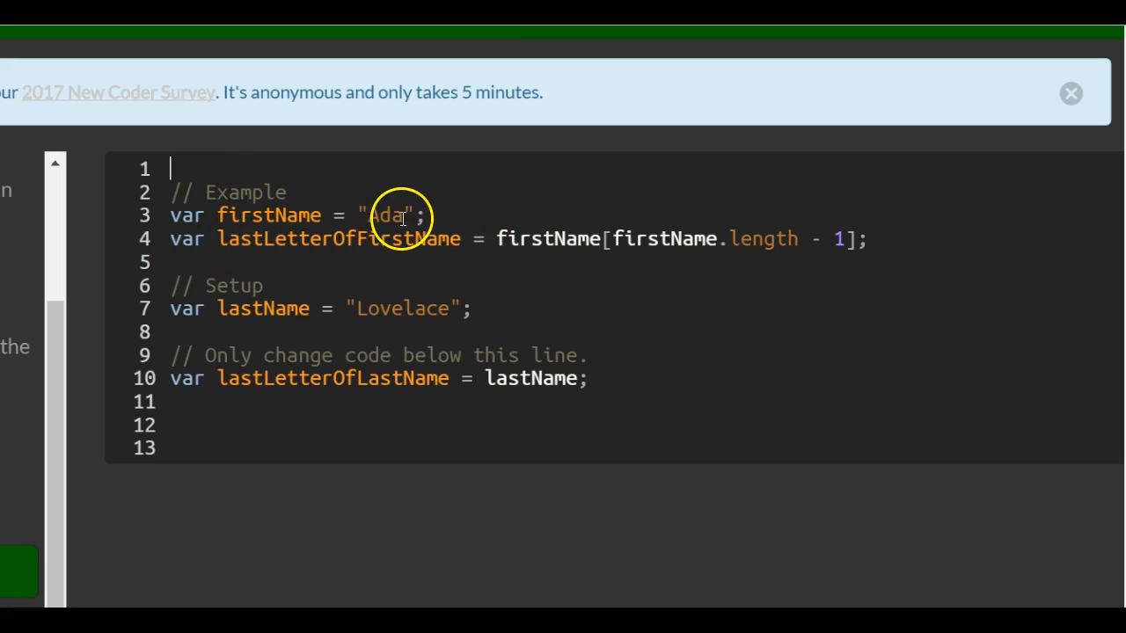
pyautogui.moveTo(519, 238)
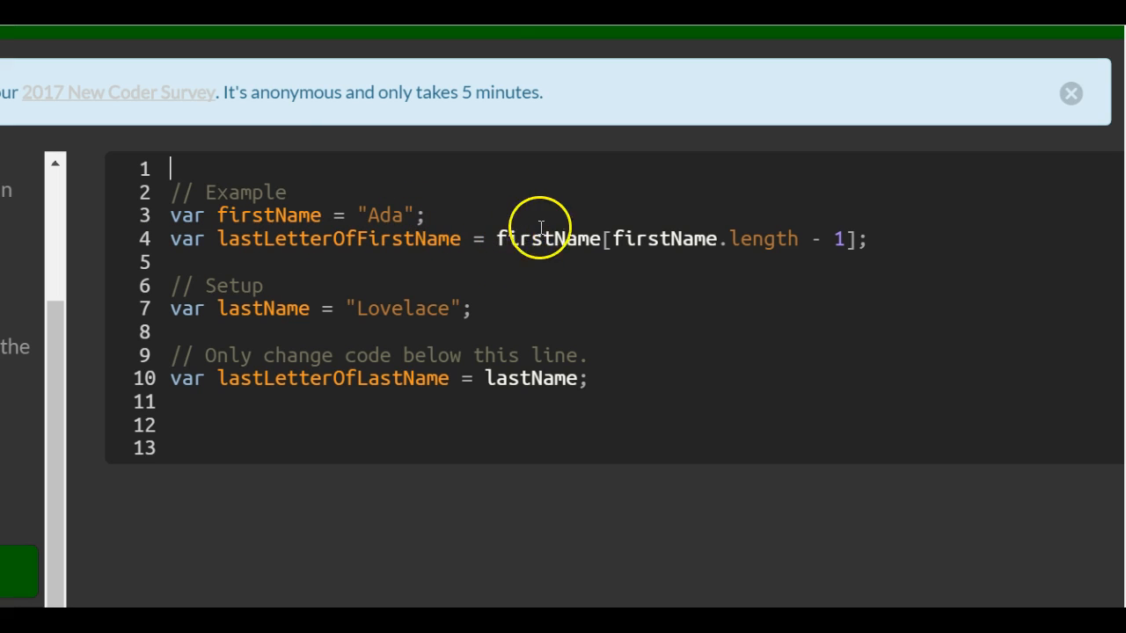
pyautogui.moveTo(612, 218)
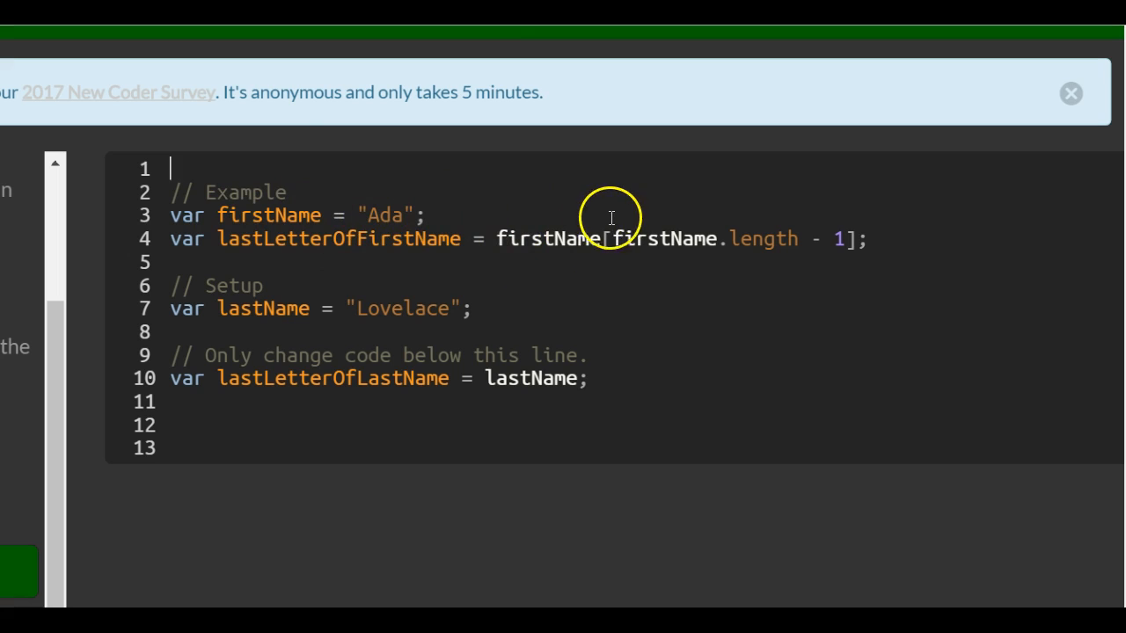
pyautogui.moveTo(741, 257)
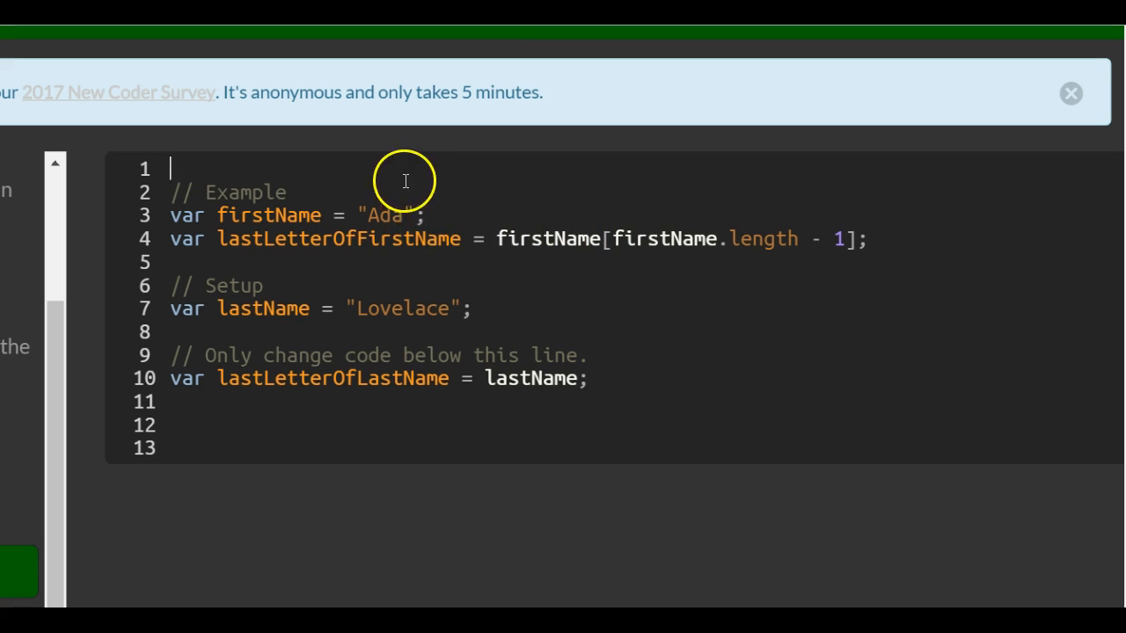
pyautogui.moveTo(492, 273)
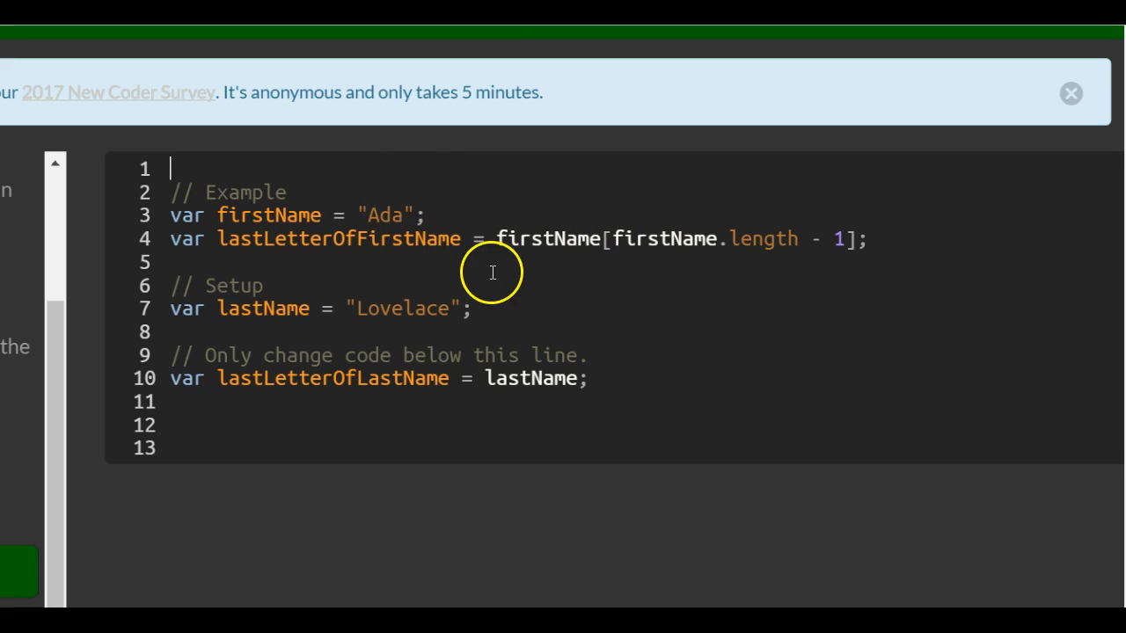
pyautogui.moveTo(792, 245)
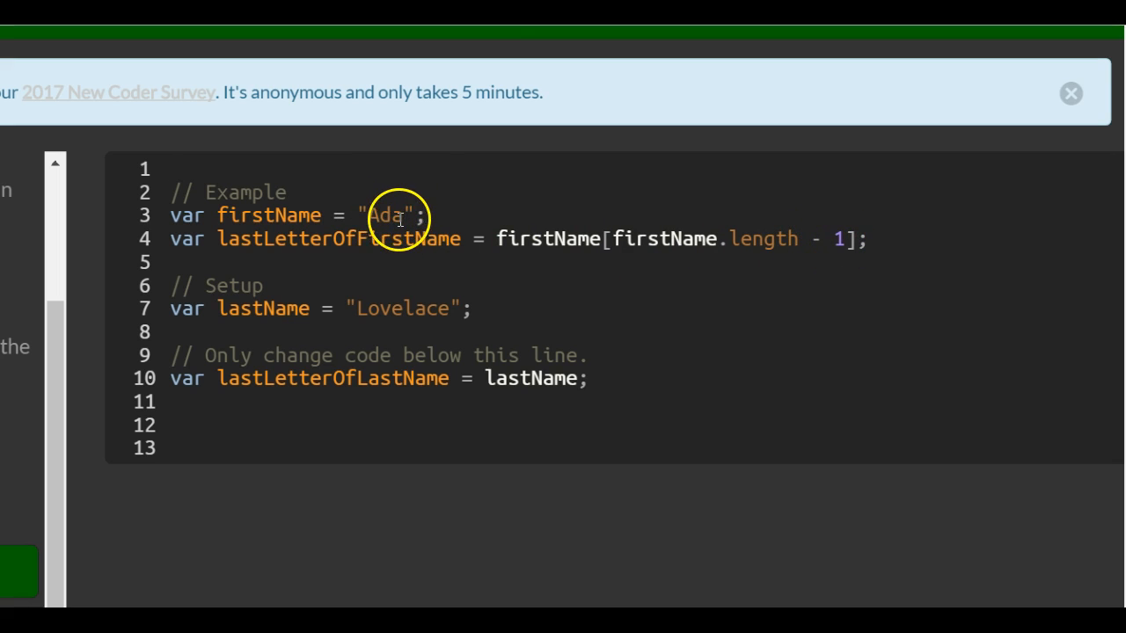
pyautogui.moveTo(620, 238)
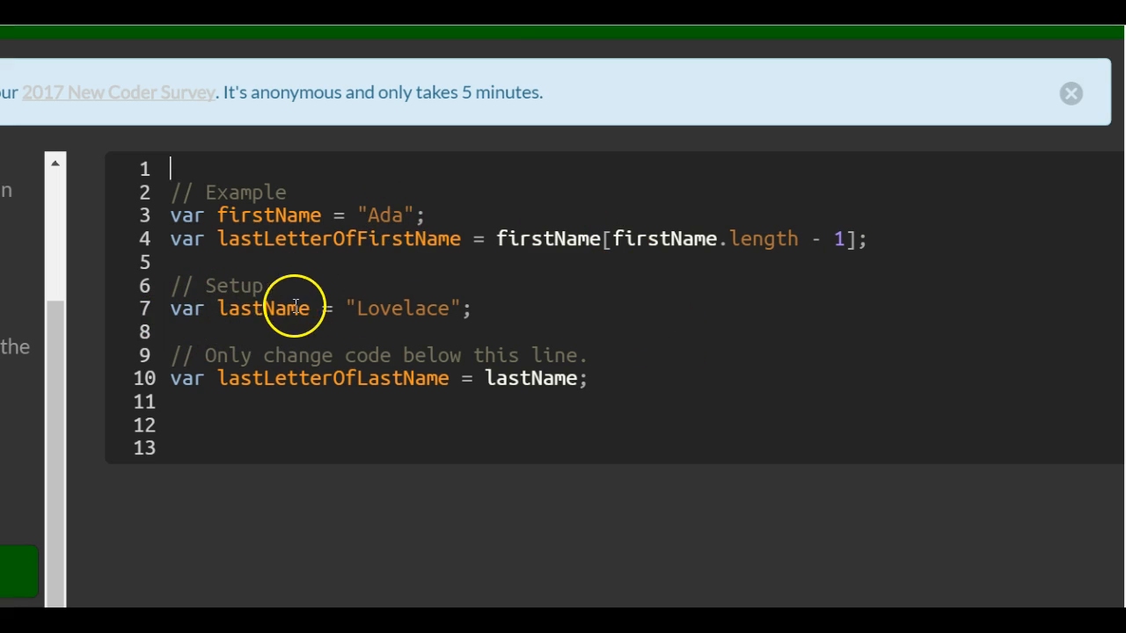
pyautogui.doubleClick(403, 308)
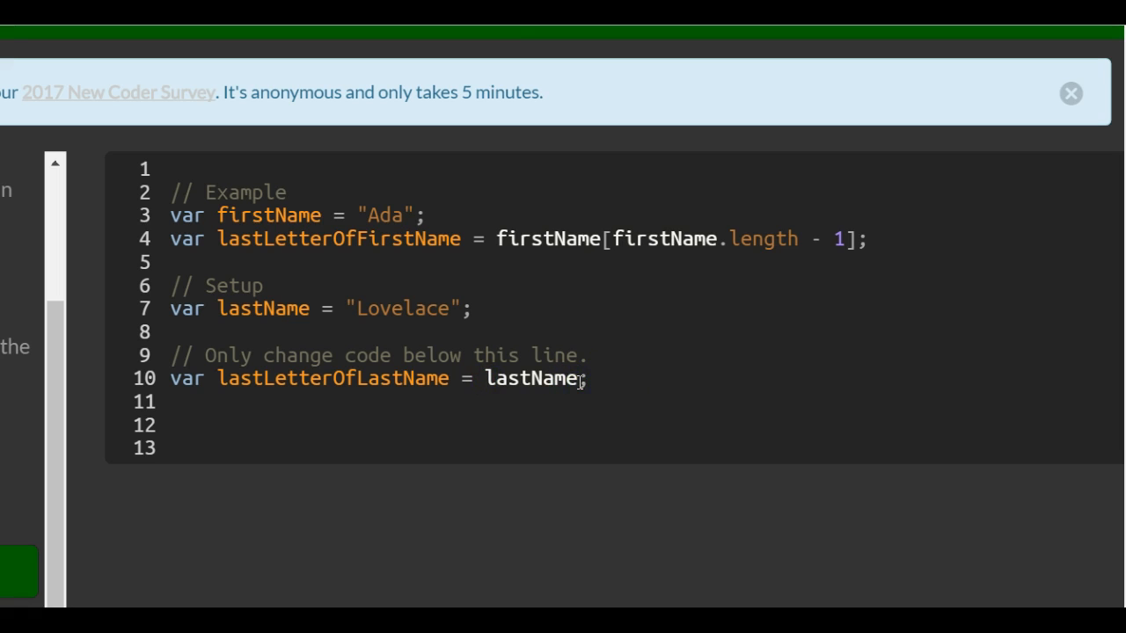
pyautogui.write('[];')
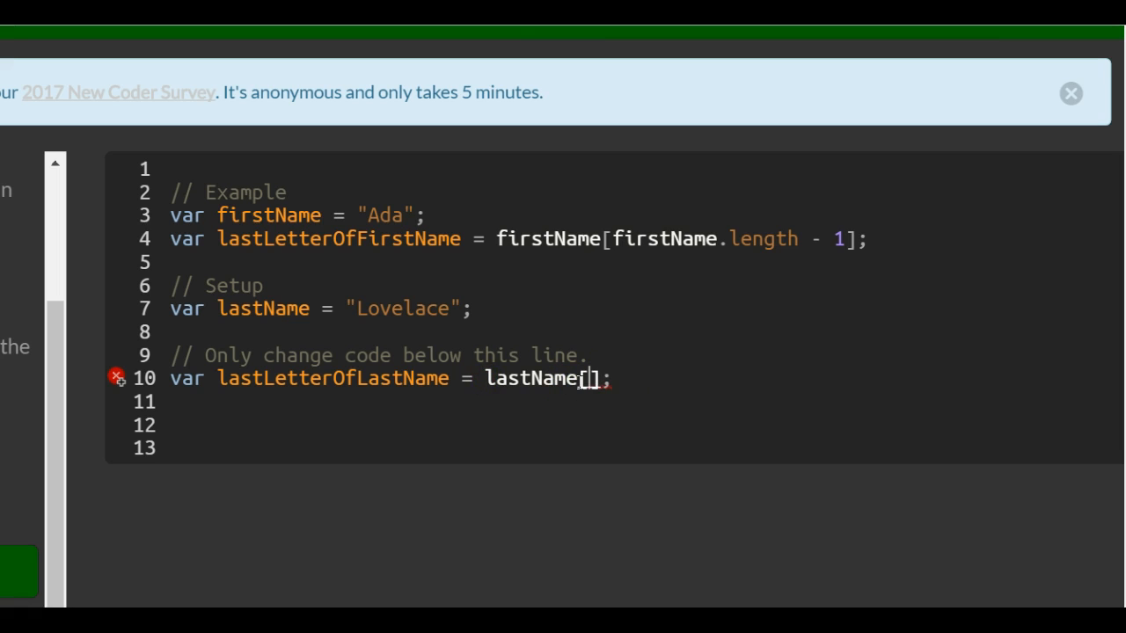
pyautogui.write('las')
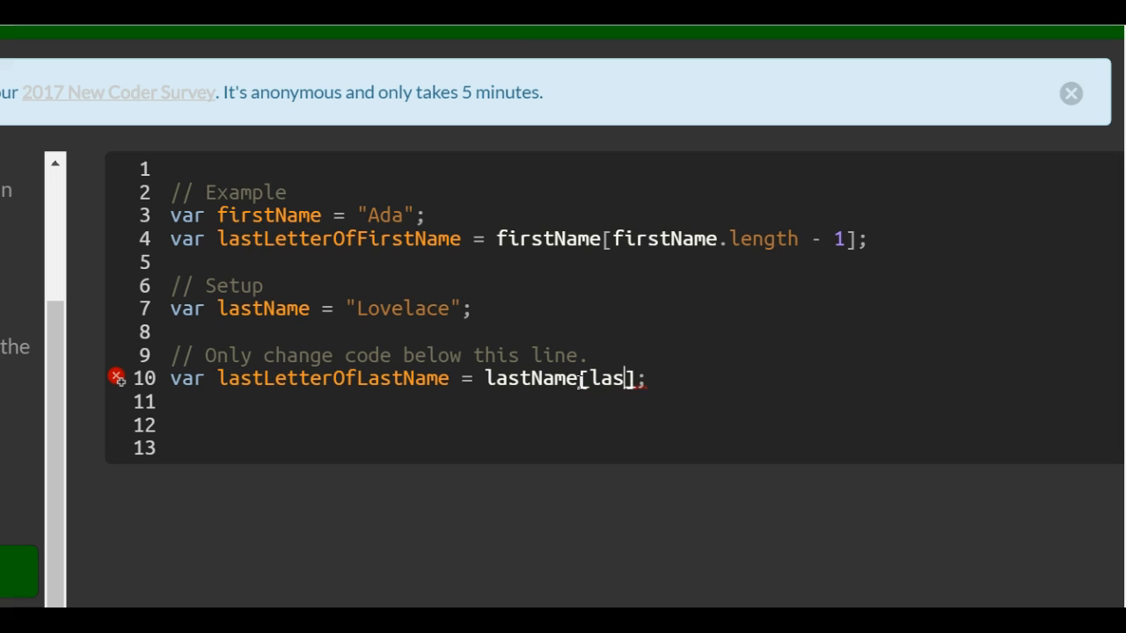
pyautogui.write('tName')
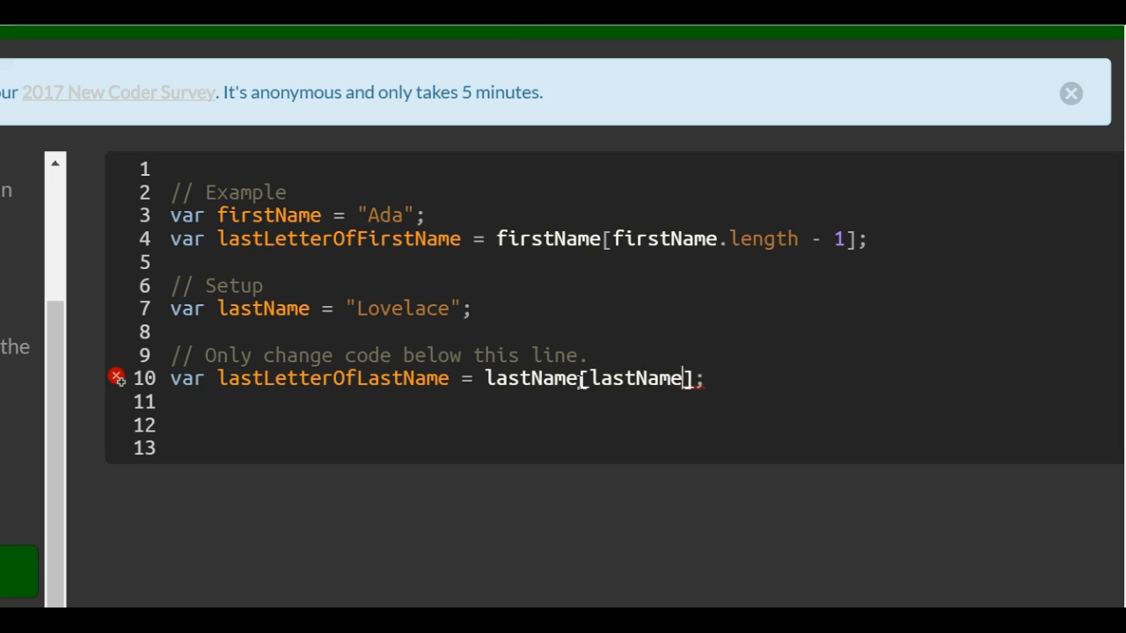
pyautogui.write('.length')
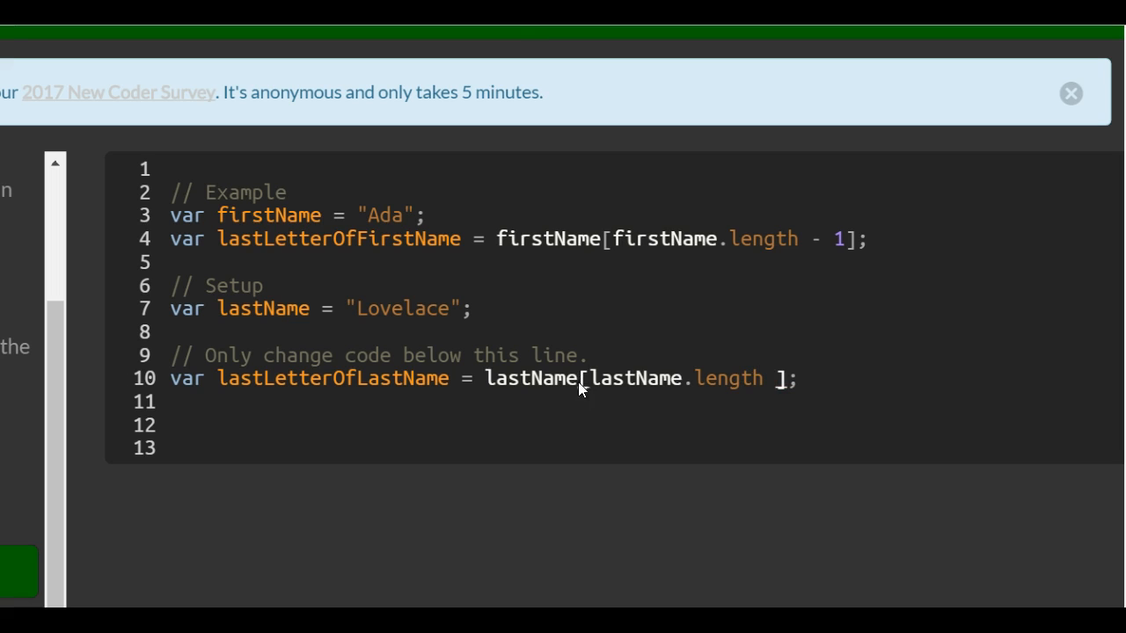
pyautogui.write('- 1')
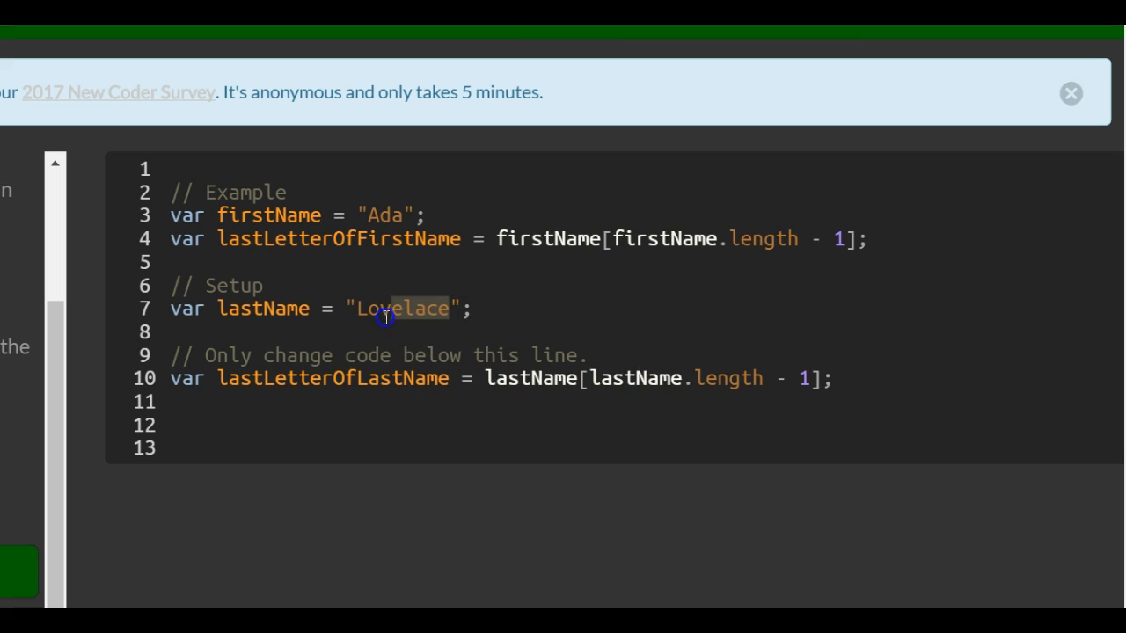
pyautogui.doubleClick(402, 308)
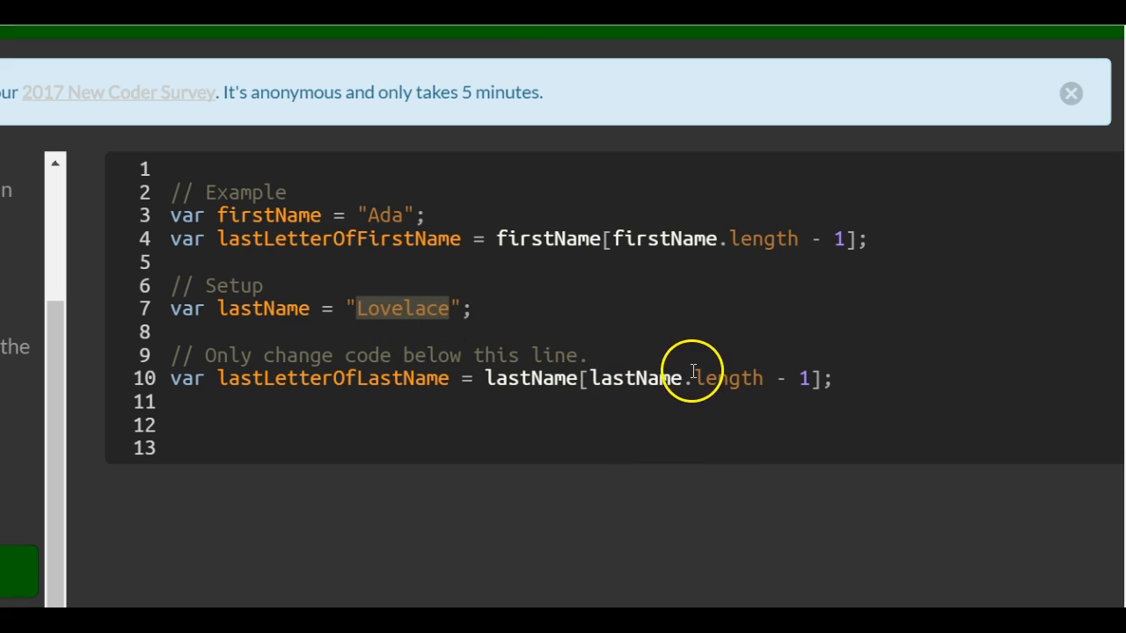
pyautogui.moveTo(456, 299)
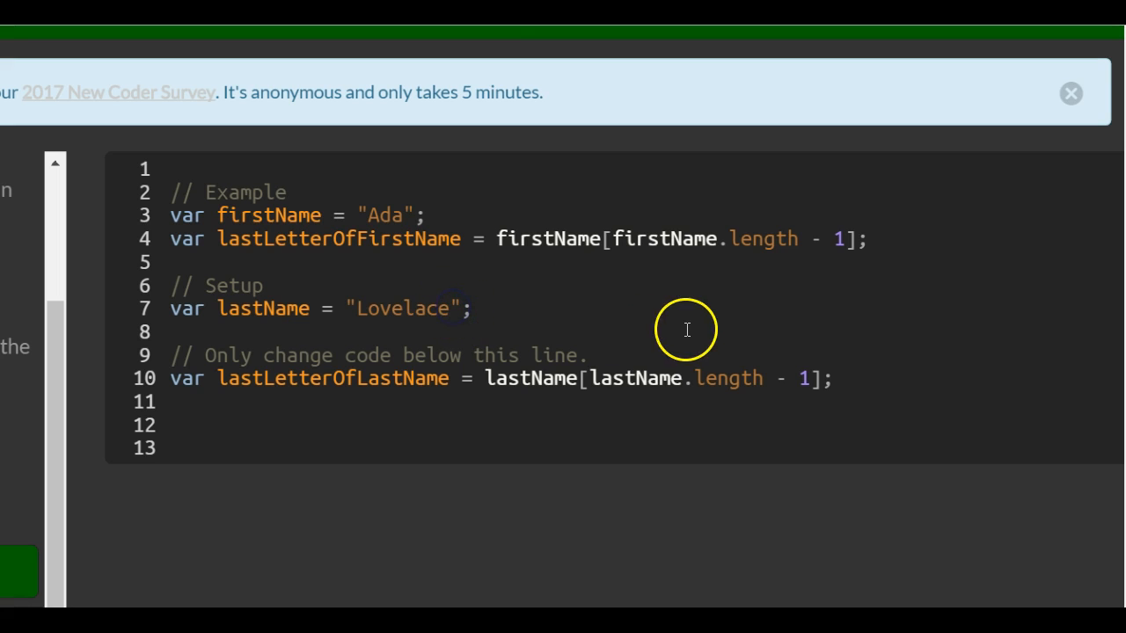
pyautogui.click(466, 308)
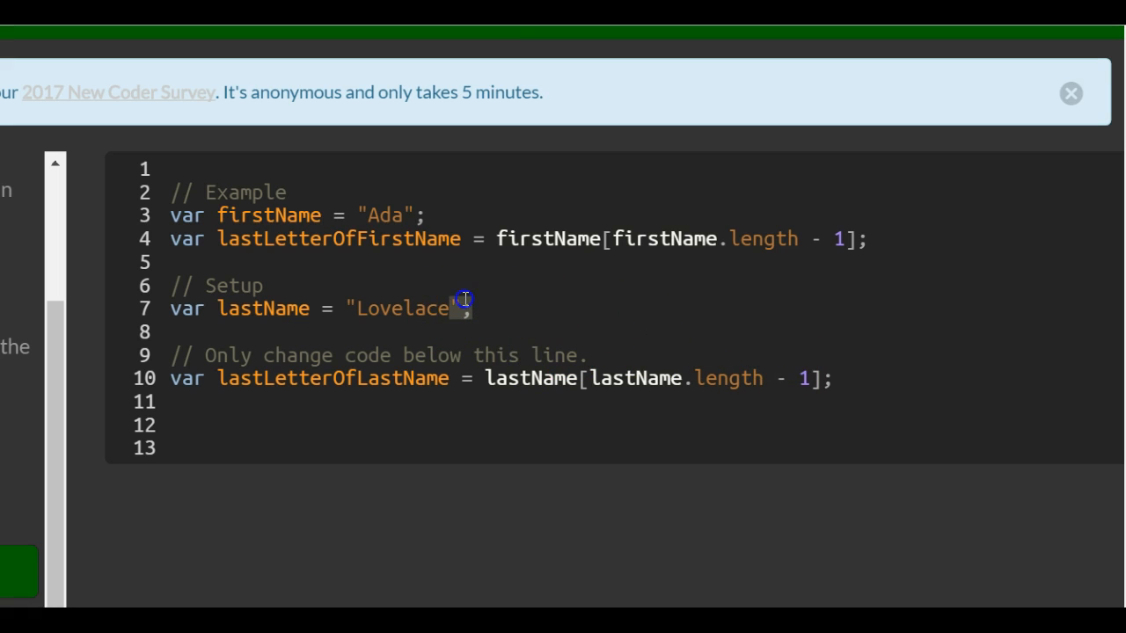
pyautogui.doubleClick(402, 308)
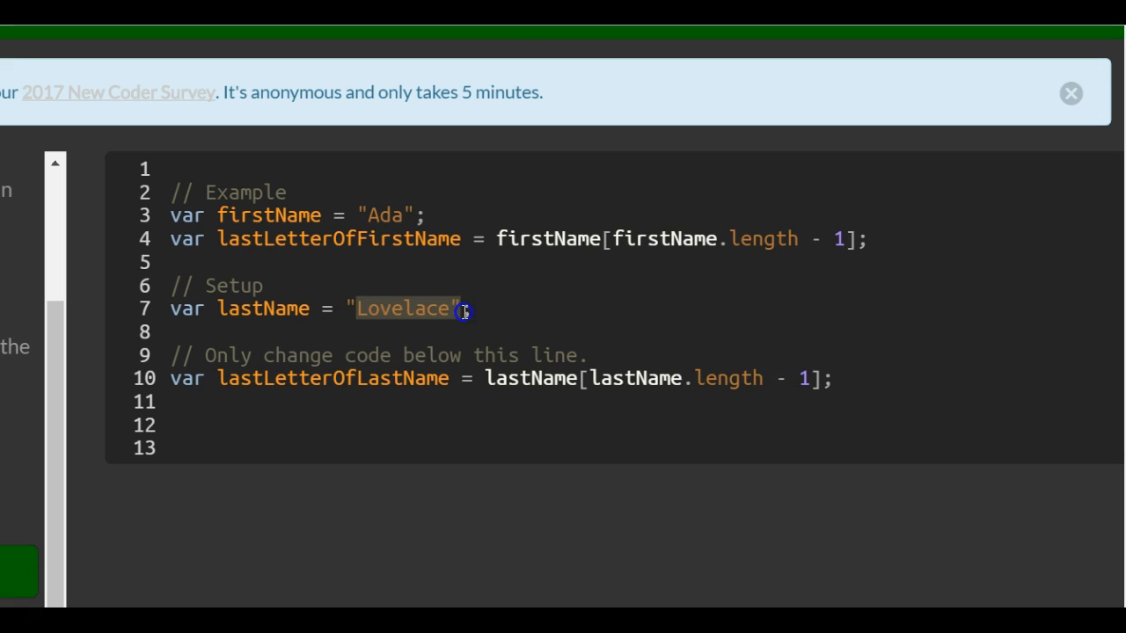
pyautogui.click(453, 308)
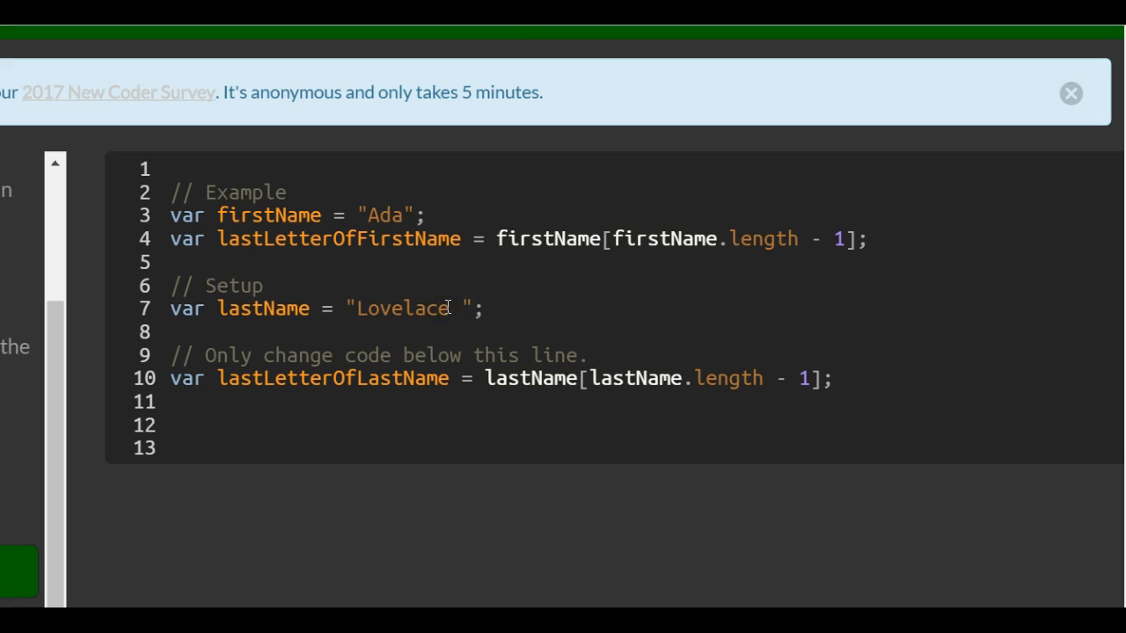
pyautogui.press('Backspace')
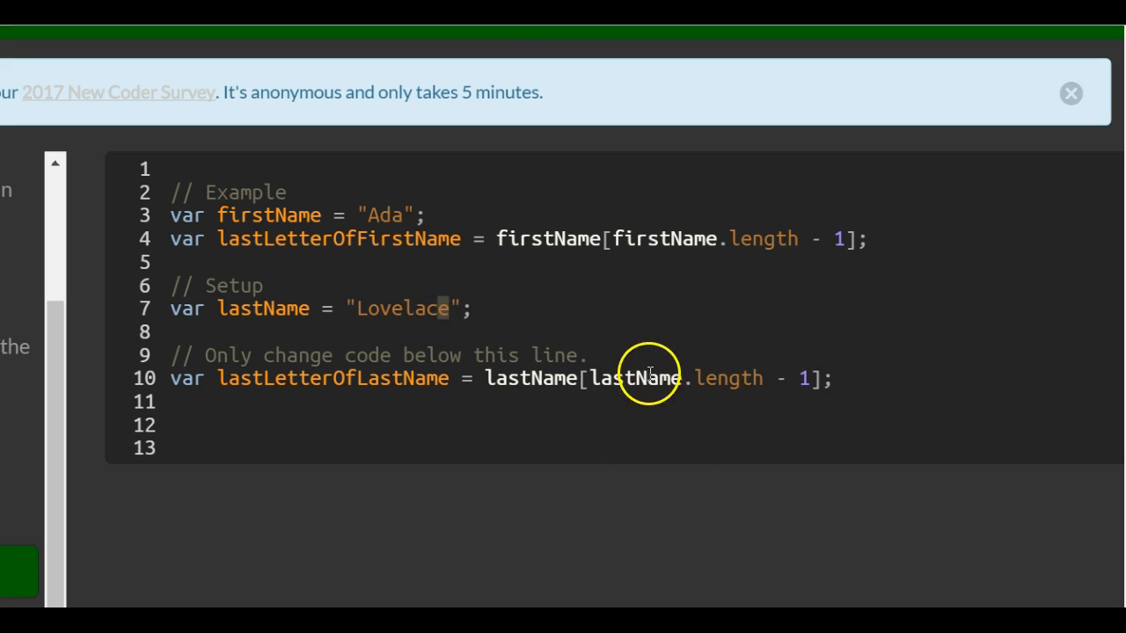
pyautogui.moveTo(711, 443)
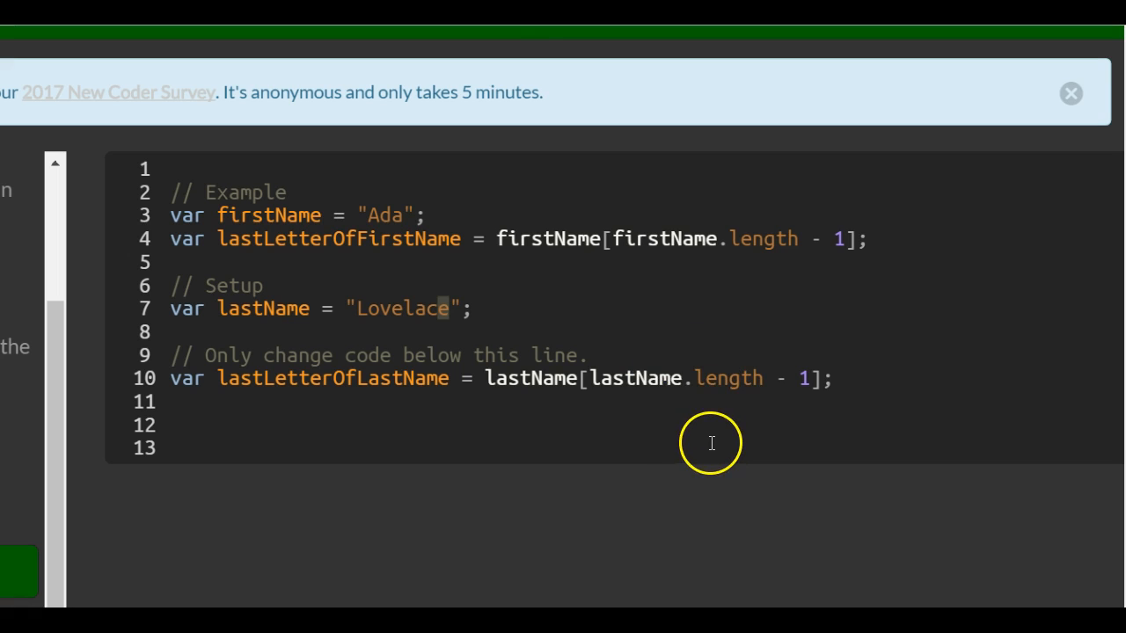
pyautogui.moveTo(704, 422)
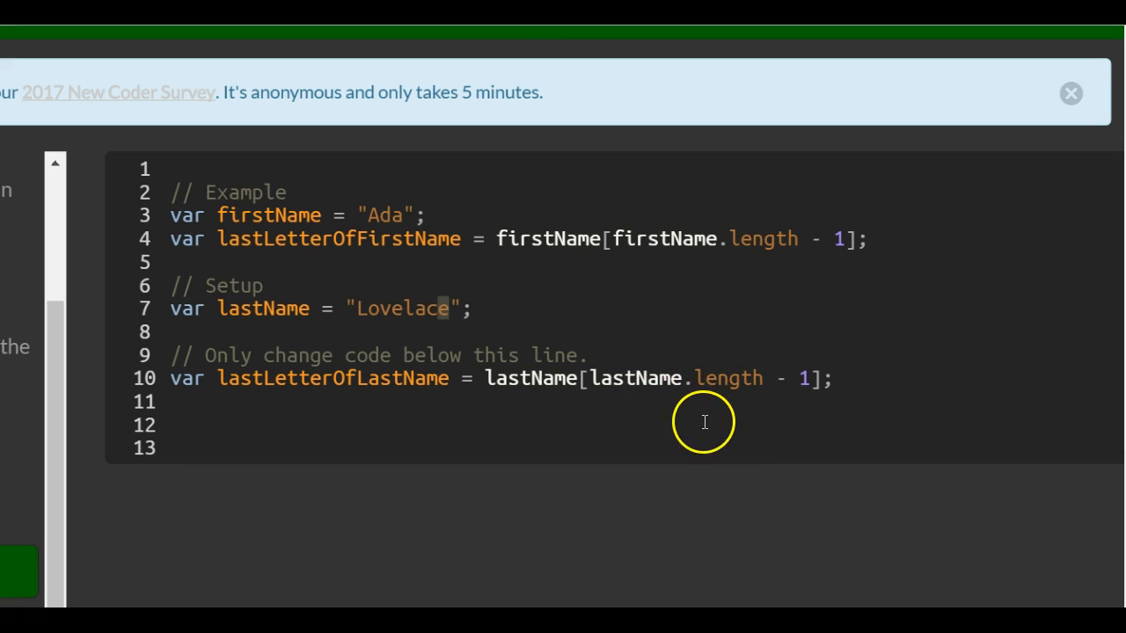
pyautogui.moveTo(694, 345)
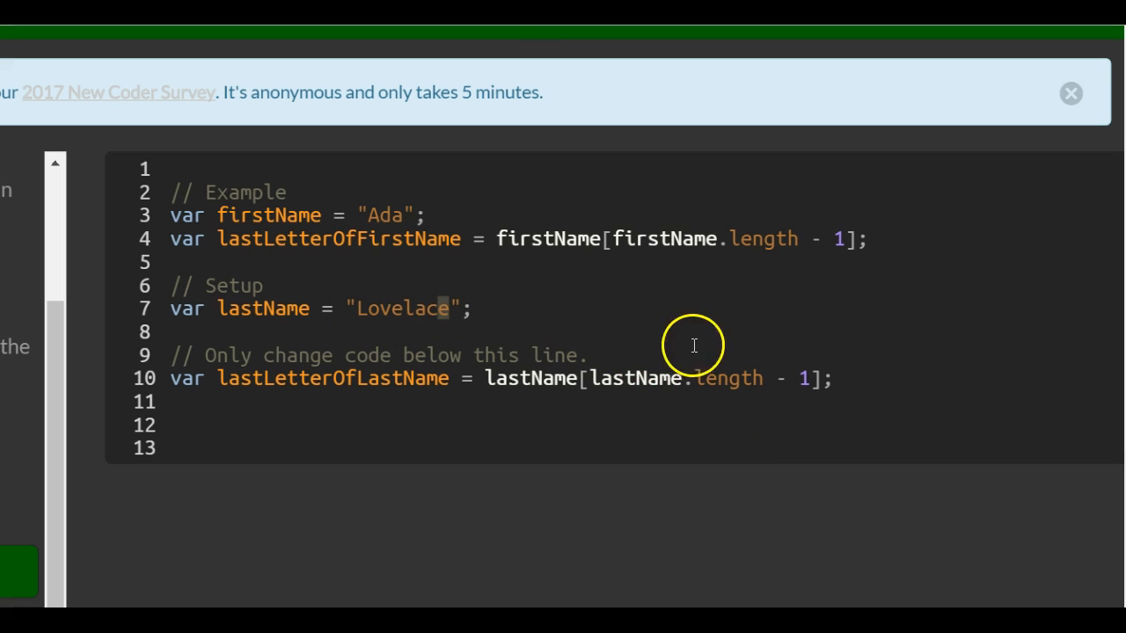
pyautogui.moveTo(399, 378)
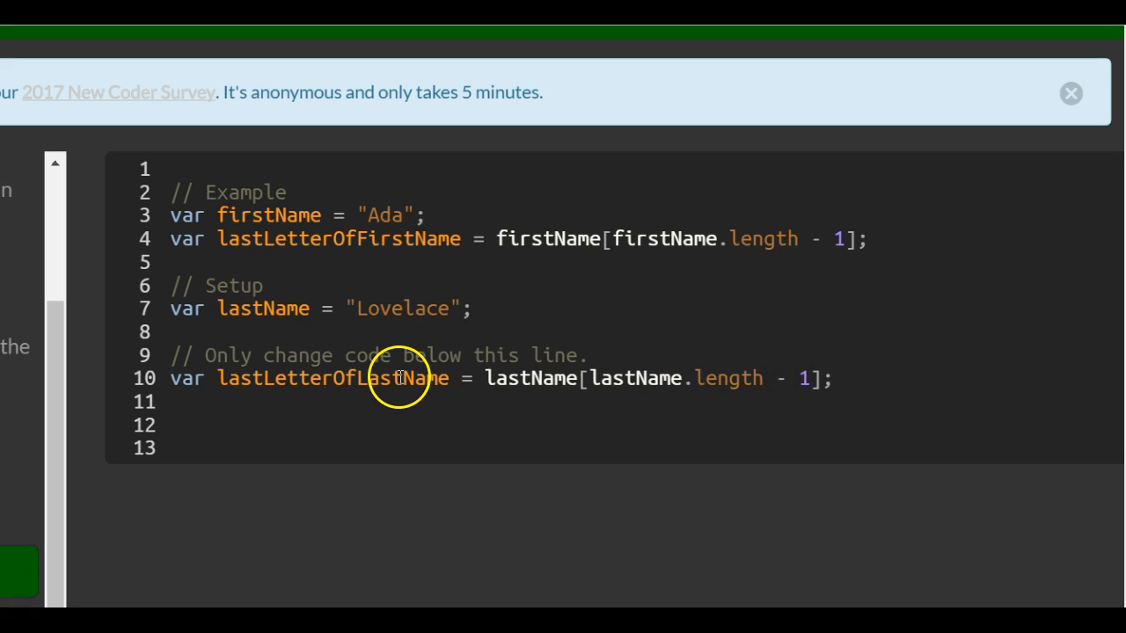
pyautogui.moveTo(401, 377)
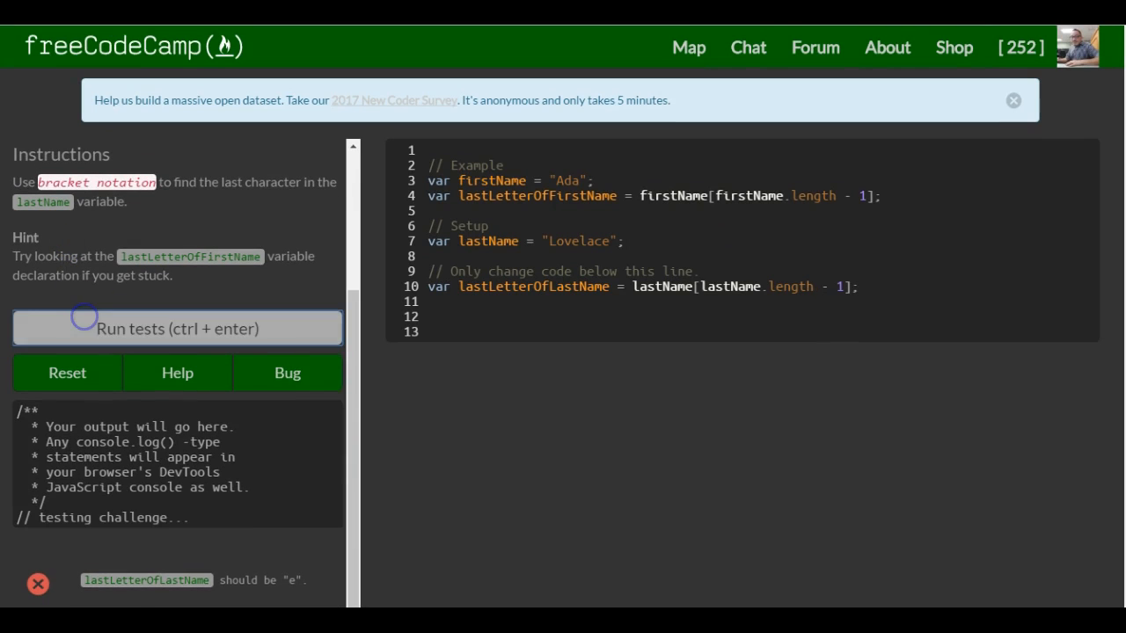
# - Run the tests on the last-letter solution and view the success dialog
pyautogui.click(175, 328)
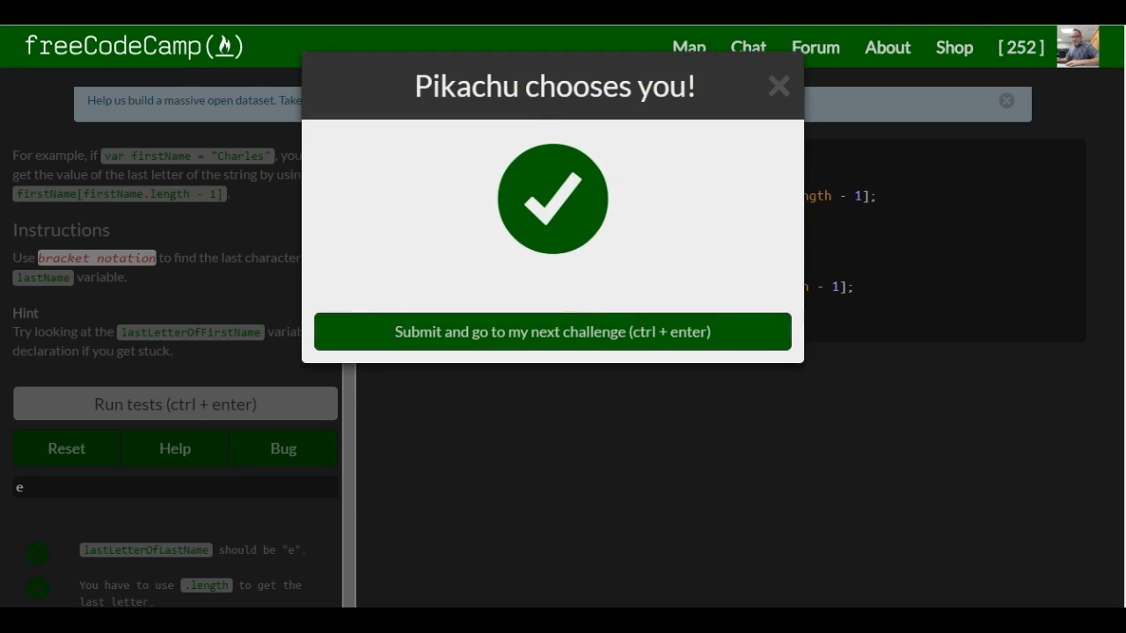